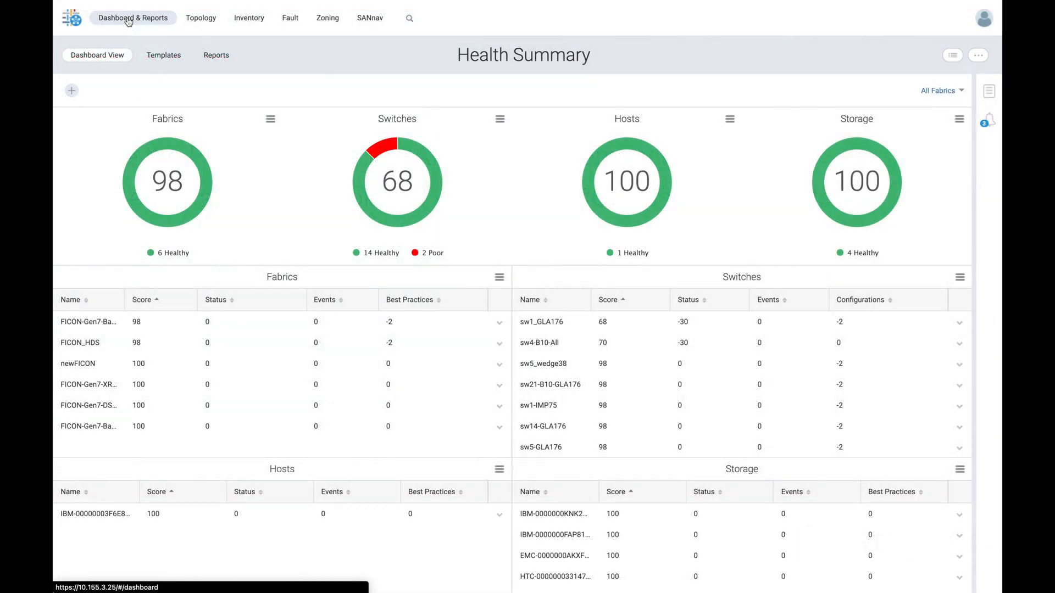
{"action": "mouse_move", "coordinate": [167, 180]}
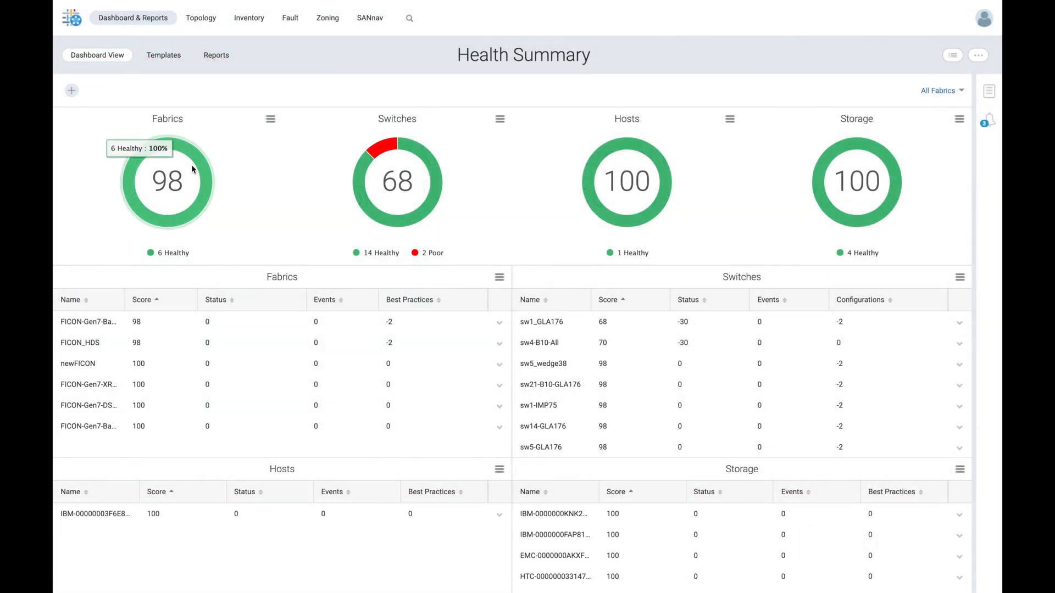
{"action": "mouse_move", "coordinate": [427, 171]}
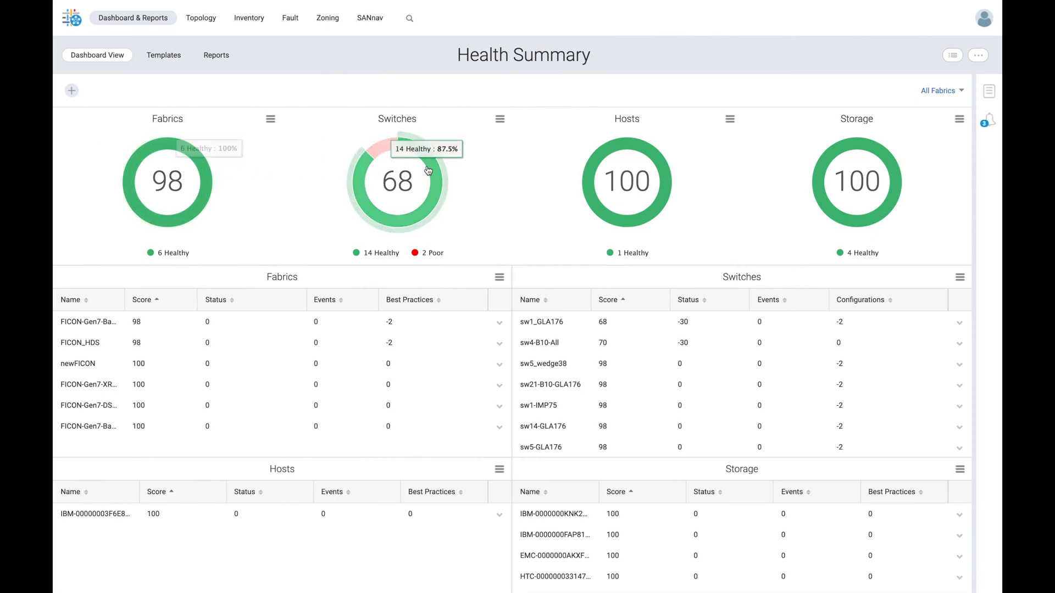
{"action": "mouse_move", "coordinate": [626, 181]}
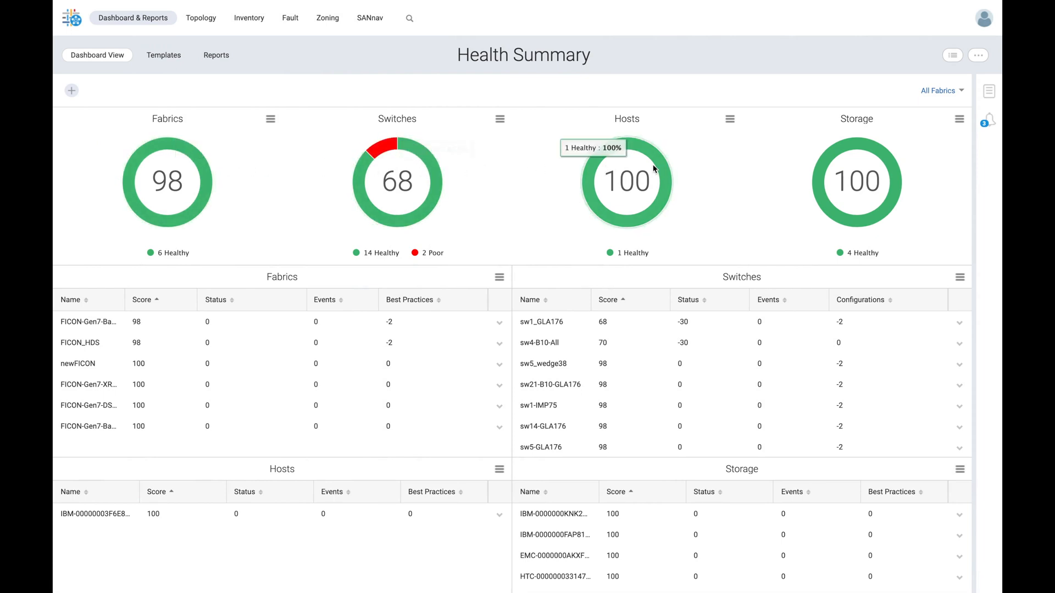
{"action": "mouse_move", "coordinate": [883, 168]}
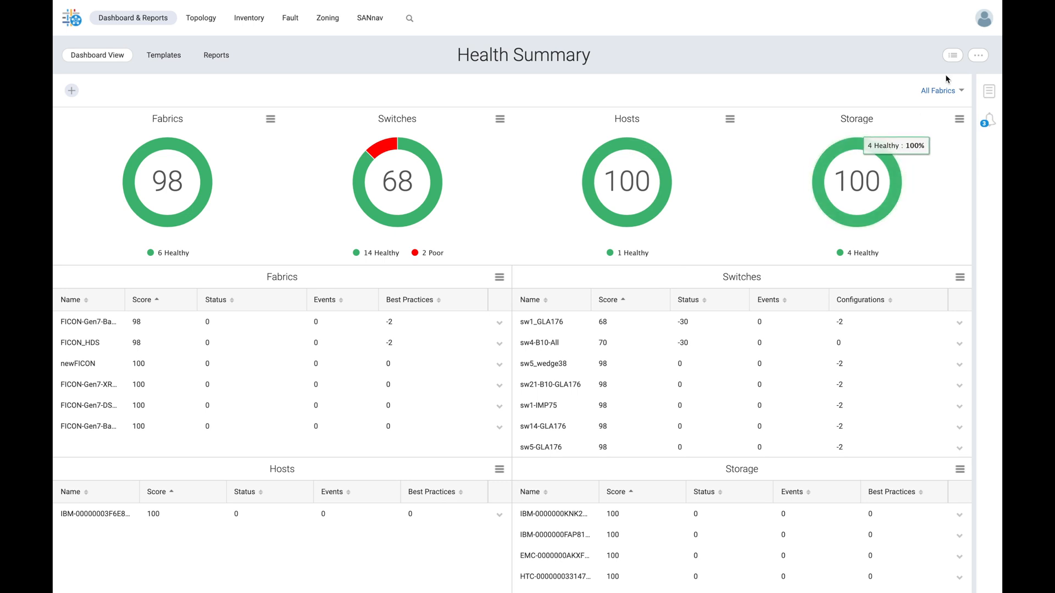
Tick Enable FICON Display in the User Preferences display options and save.
{"action": "left_click", "coordinate": [983, 18]}
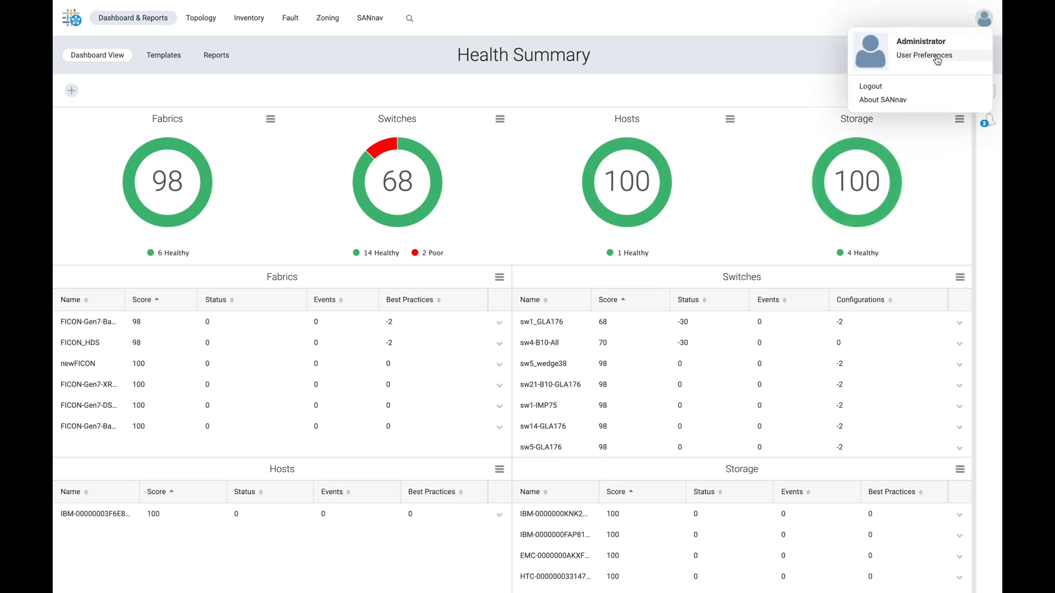
{"action": "left_click", "coordinate": [923, 55]}
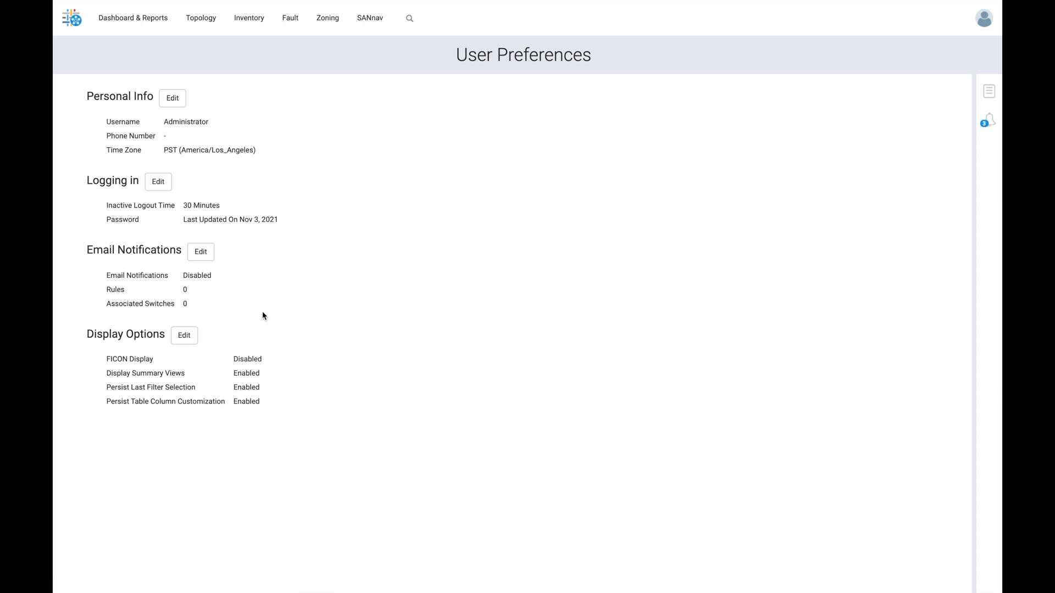
{"action": "mouse_move", "coordinate": [240, 362]}
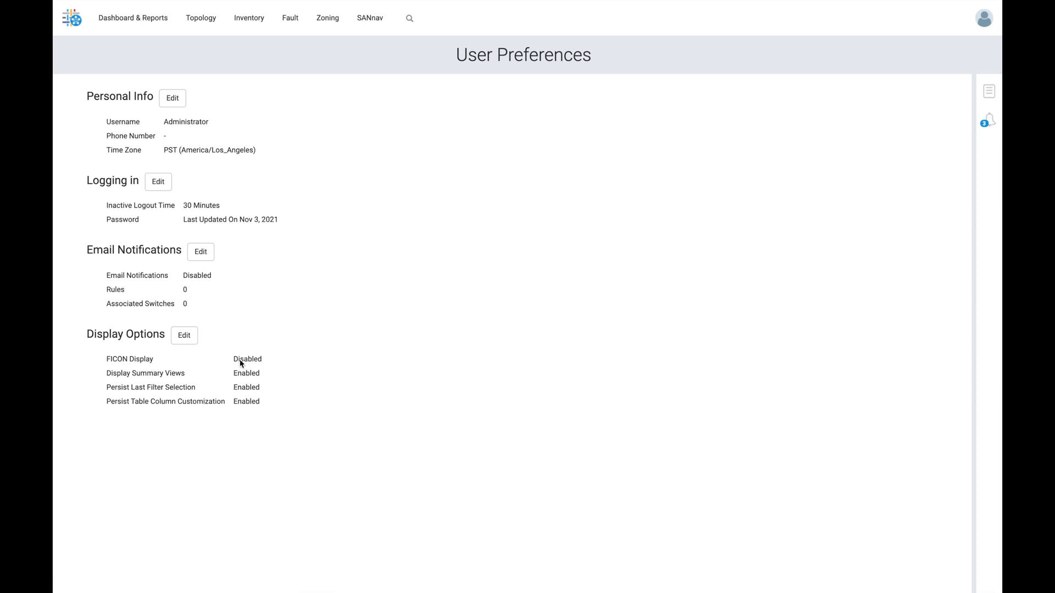
{"action": "left_click", "coordinate": [184, 335]}
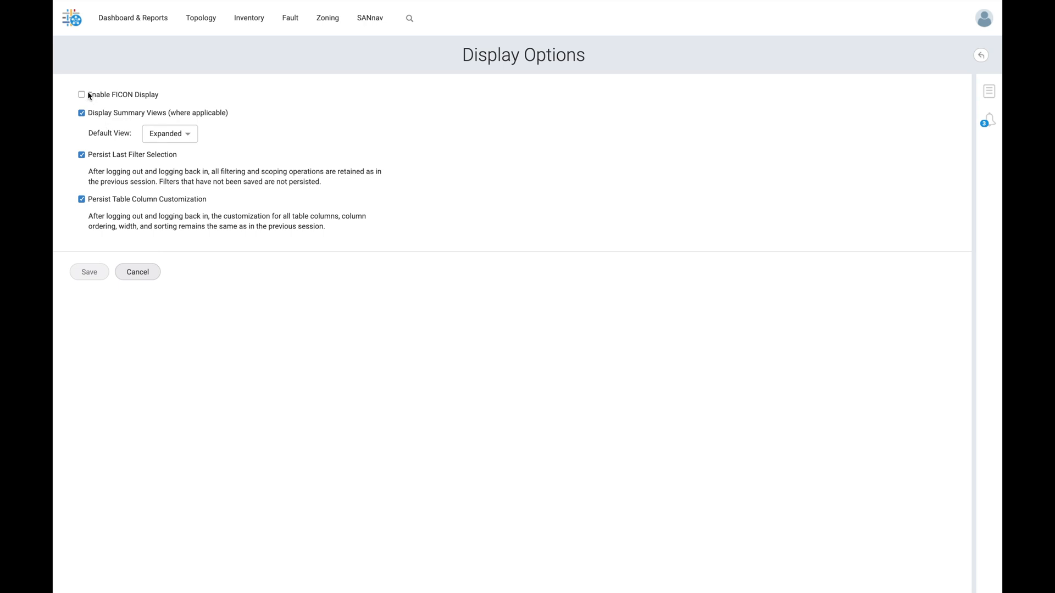
{"action": "left_click", "coordinate": [81, 94]}
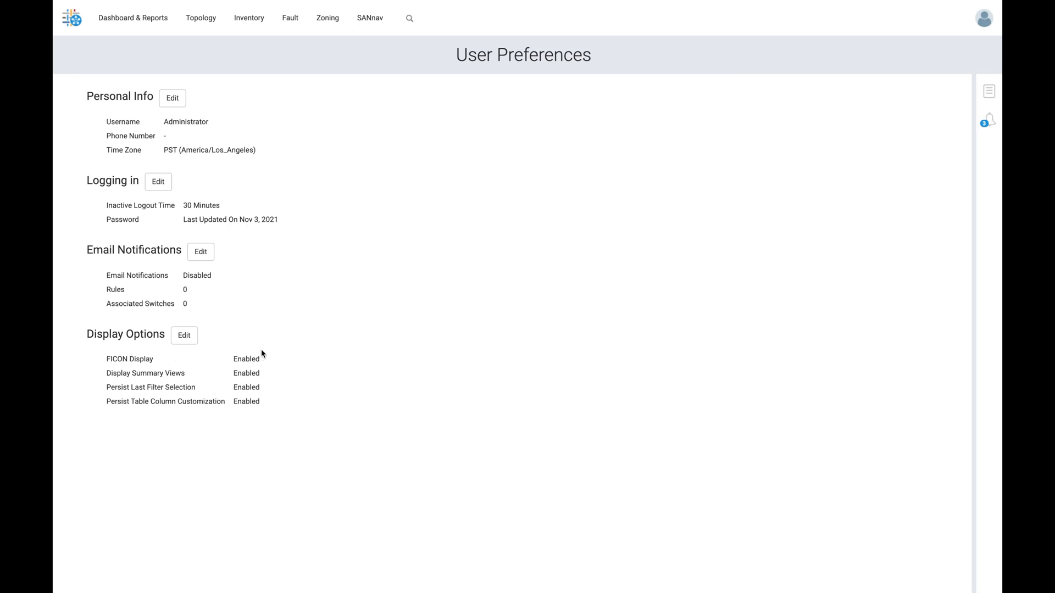
{"action": "mouse_move", "coordinate": [248, 17]}
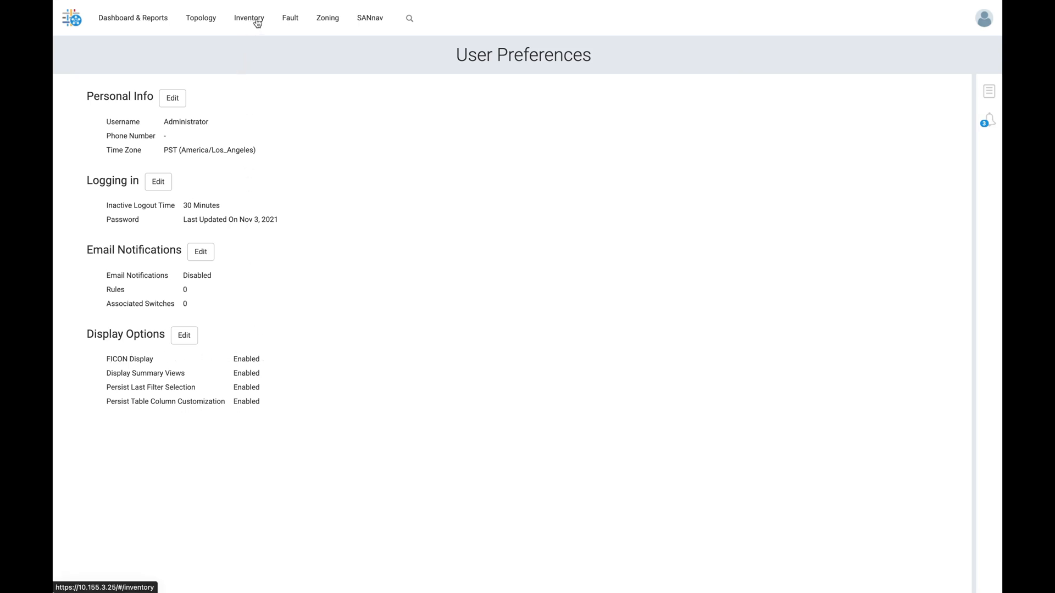
Show the Host Ports inventory sorted by the FC Address column.
{"action": "left_click", "coordinate": [248, 18]}
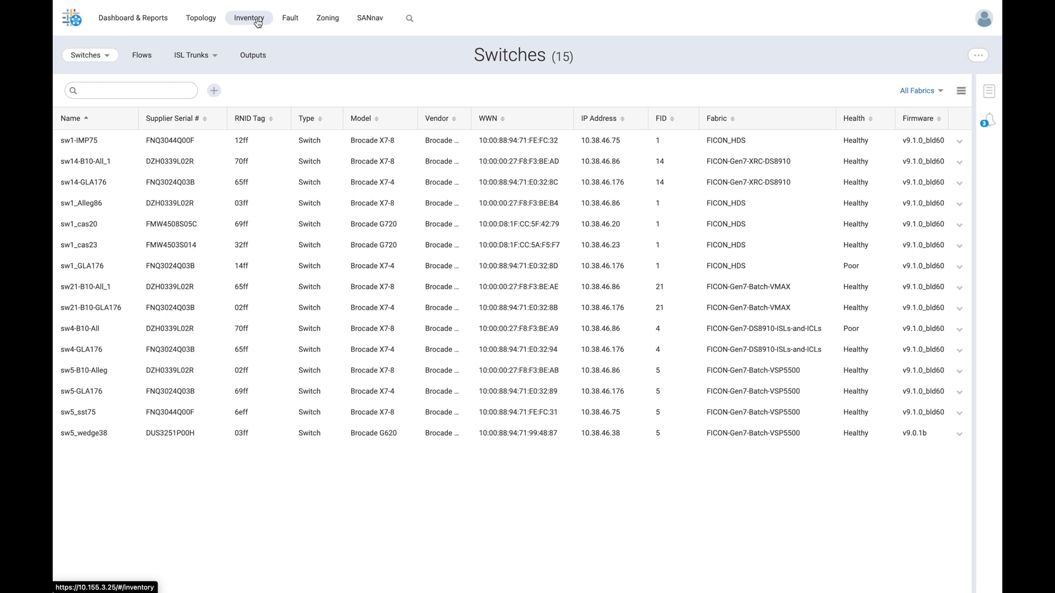
{"action": "left_click", "coordinate": [90, 55]}
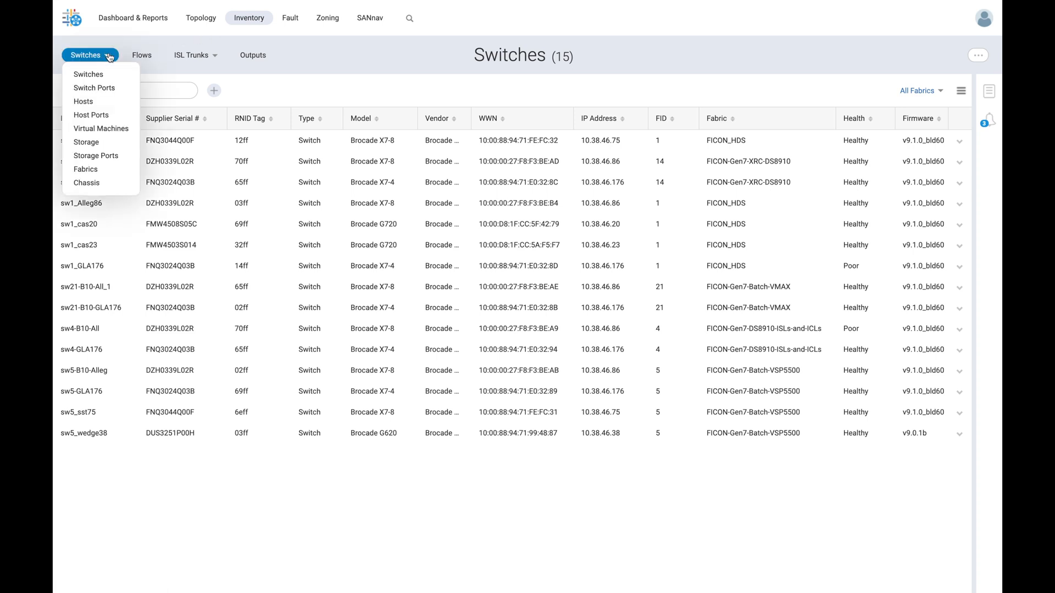
{"action": "left_click", "coordinate": [91, 114]}
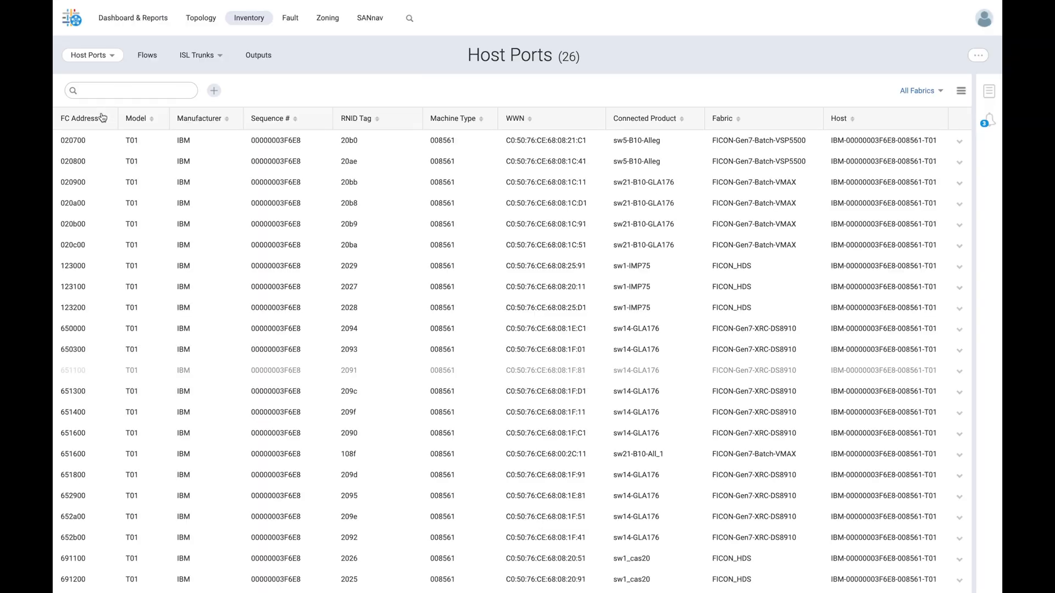
{"action": "left_click", "coordinate": [79, 117]}
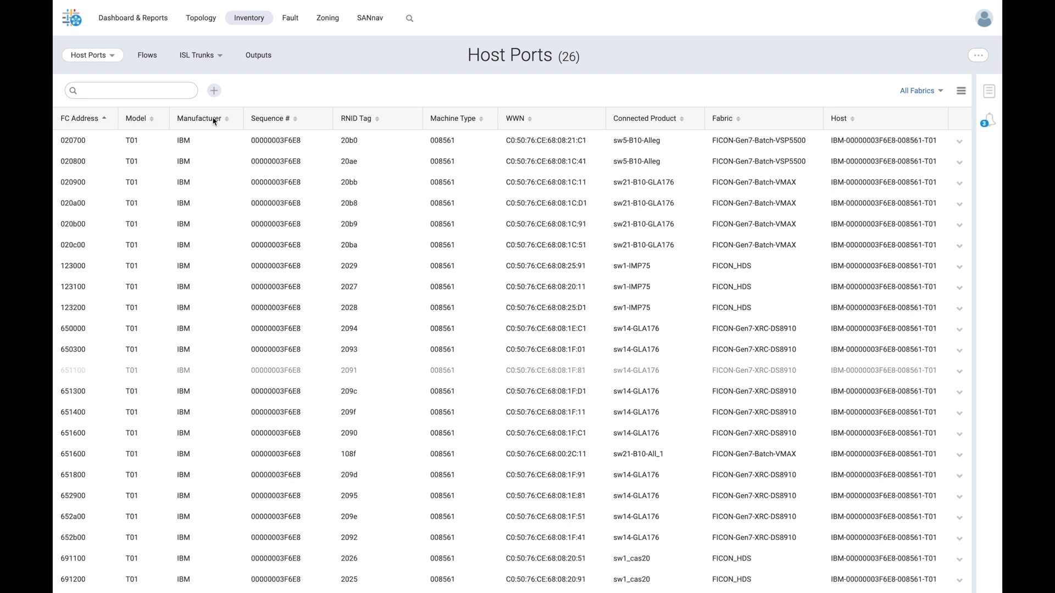
{"action": "mouse_move", "coordinate": [314, 121]}
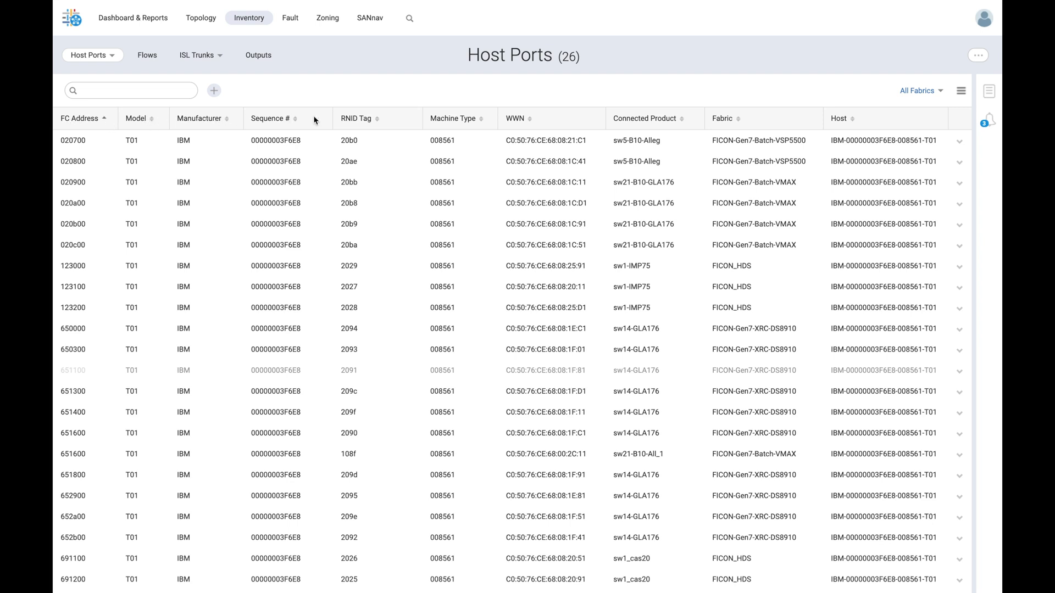
{"action": "mouse_move", "coordinate": [484, 123]}
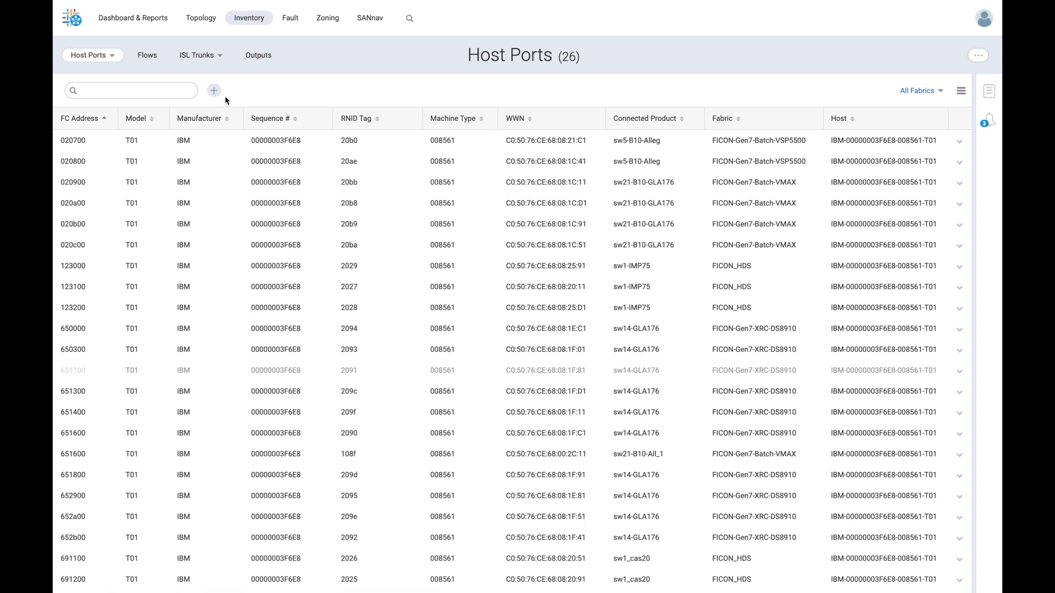
{"action": "left_click", "coordinate": [89, 55]}
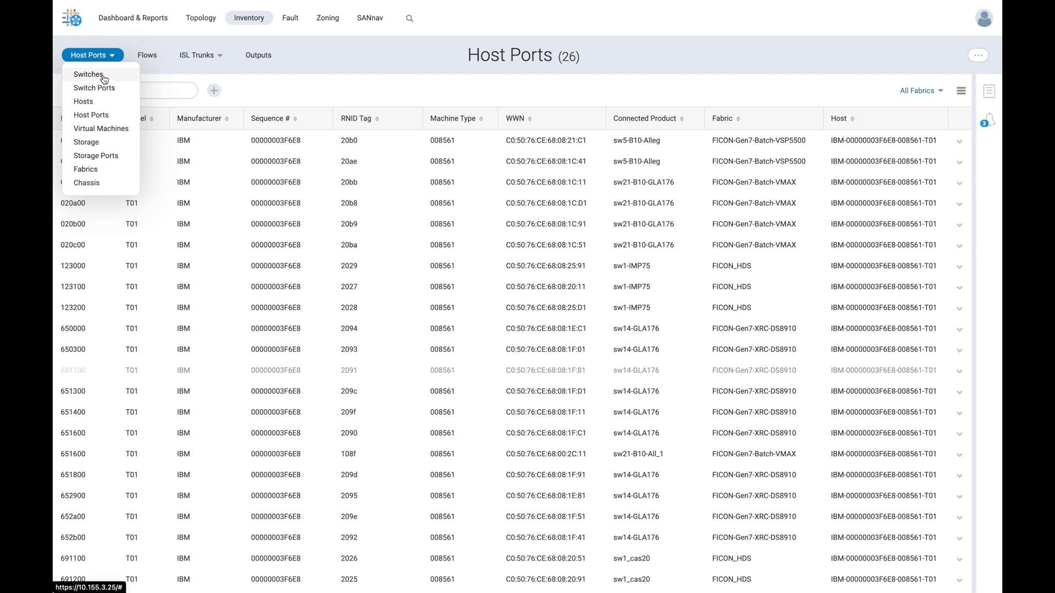
{"action": "mouse_move", "coordinate": [94, 87]}
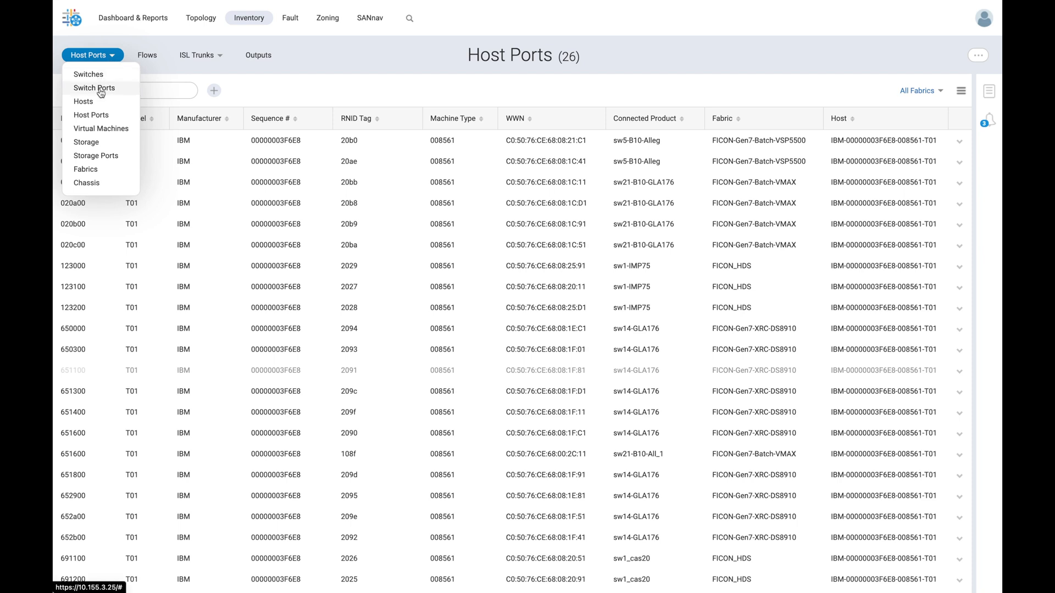
{"action": "mouse_move", "coordinate": [95, 155]}
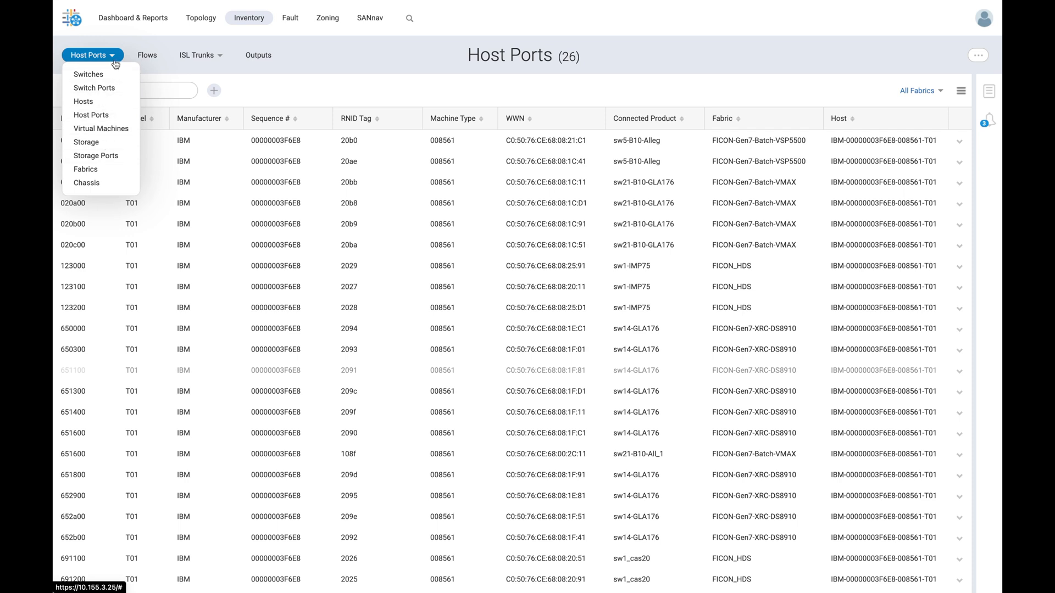
{"action": "left_click", "coordinate": [92, 55]}
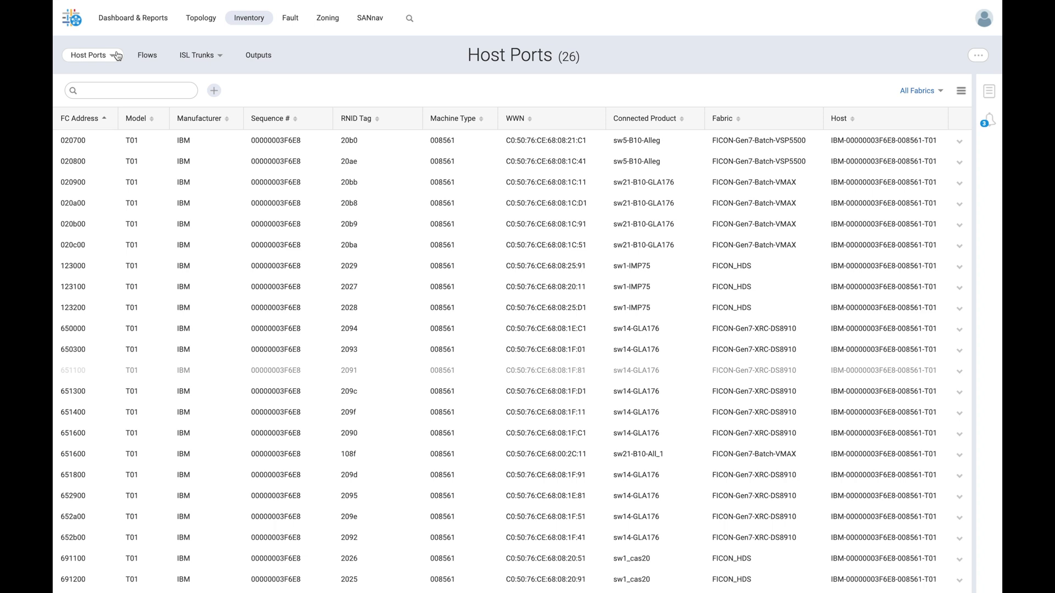
{"action": "mouse_move", "coordinate": [370, 20]}
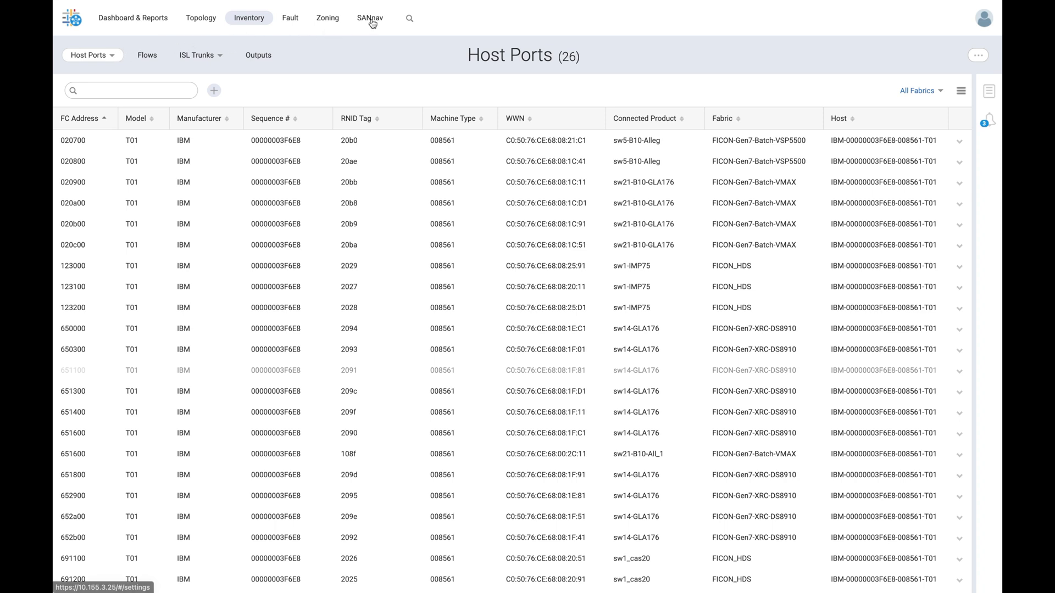
Go to FICON Fabrics under Configurations and Settings to create a new fabric.
{"action": "left_click", "coordinate": [369, 18]}
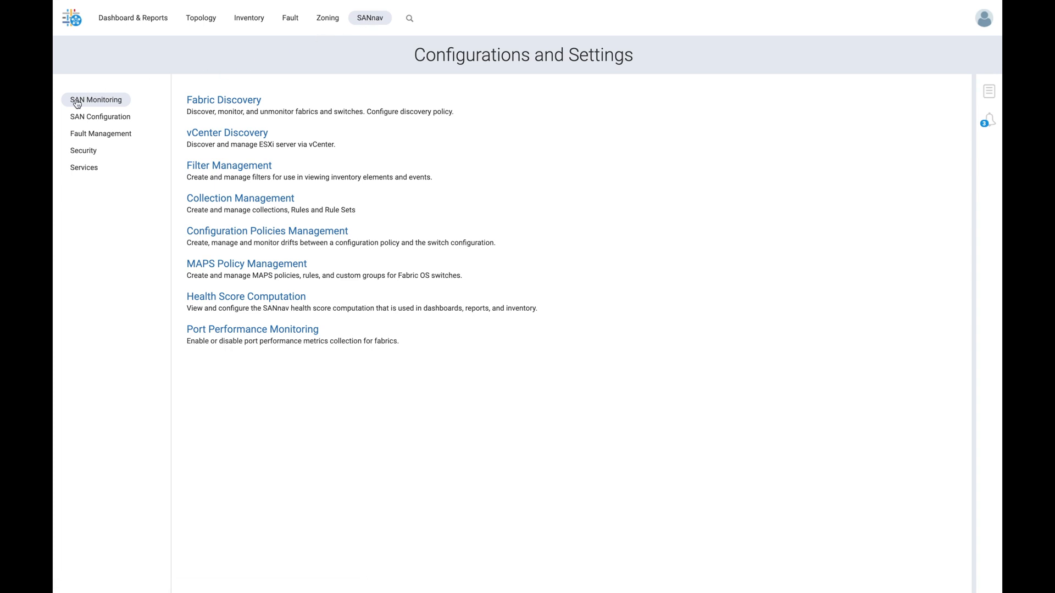
{"action": "left_click", "coordinate": [100, 116]}
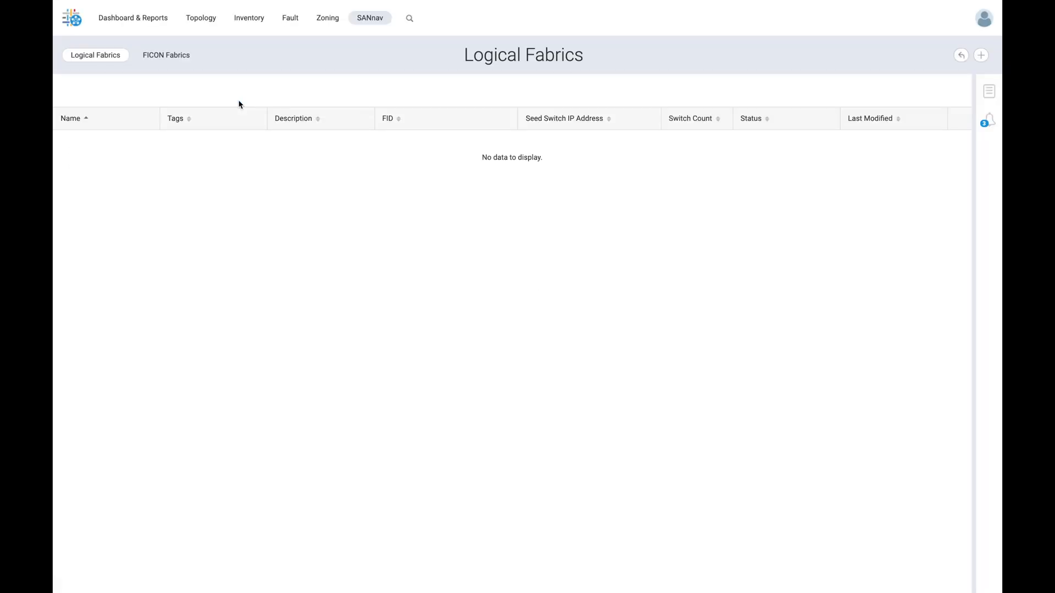
{"action": "mouse_move", "coordinate": [168, 62]}
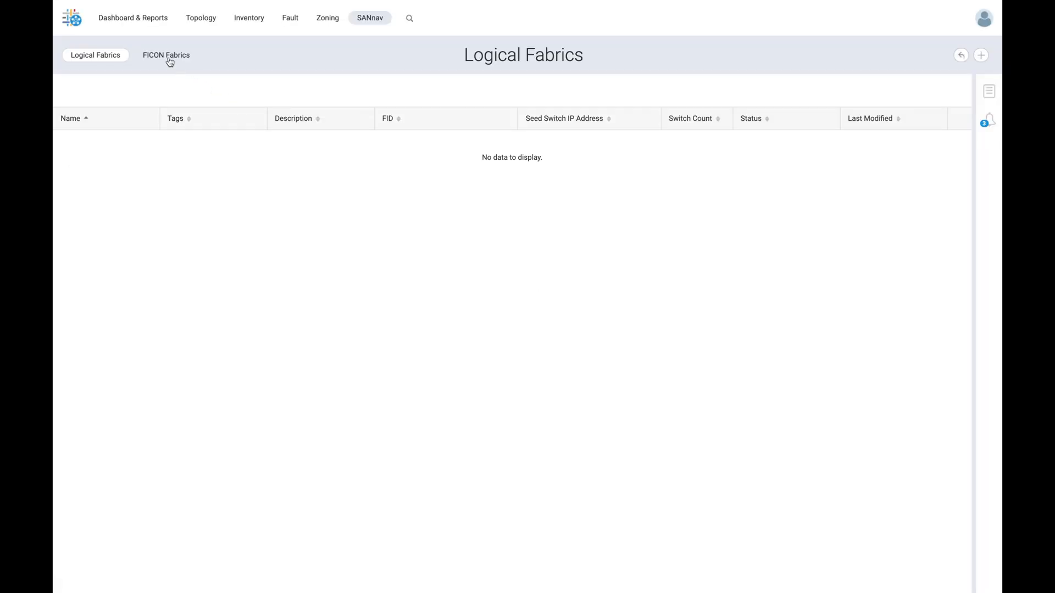
{"action": "left_click", "coordinate": [165, 55]}
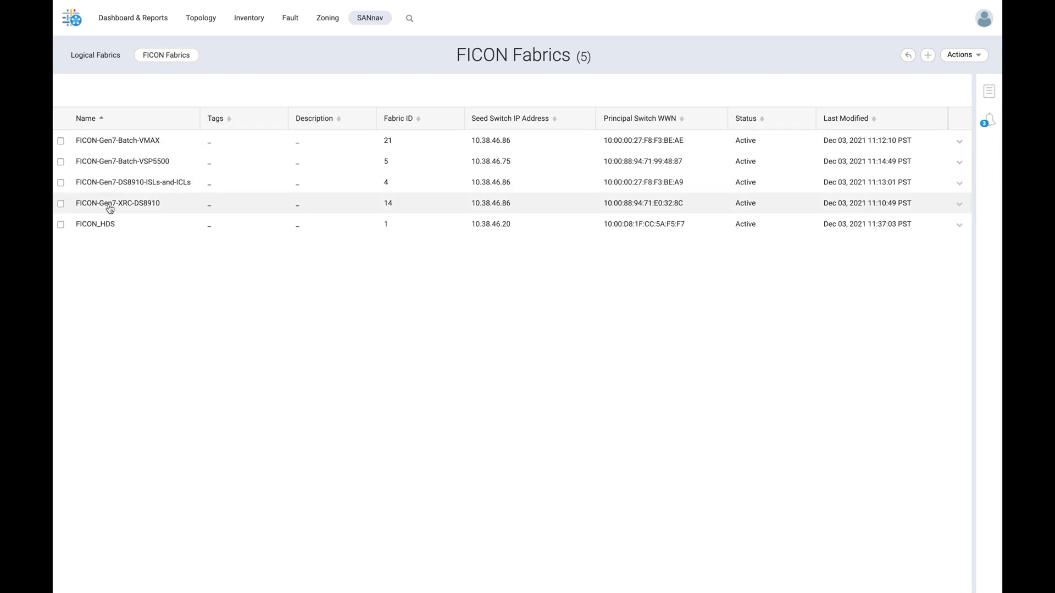
{"action": "mouse_move", "coordinate": [614, 101]}
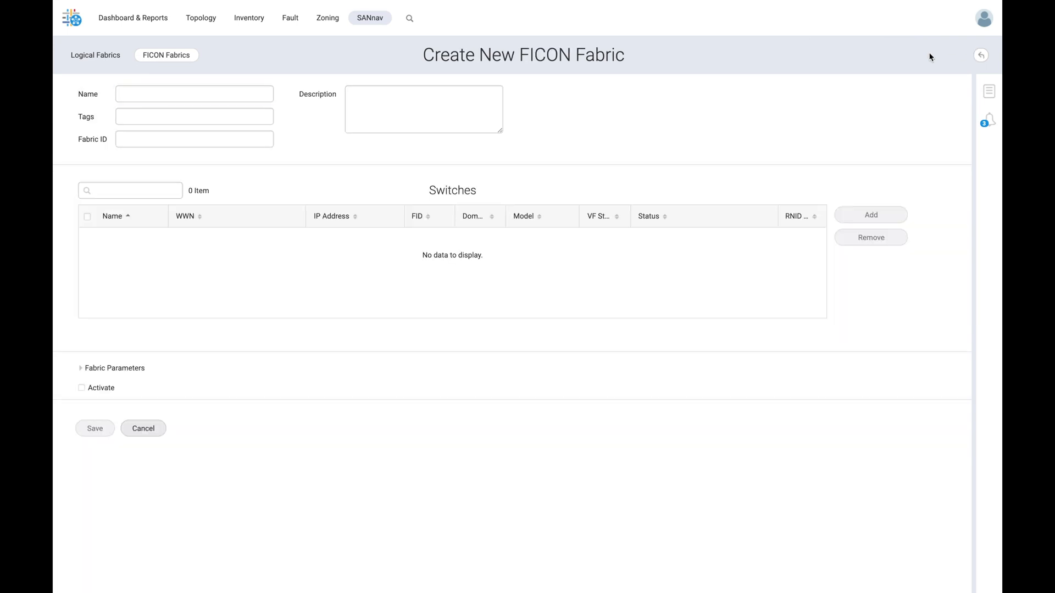
Enter name newFICON, Fabric ID 101 and description 'FICON demo fabric'.
{"action": "type", "text": "newFICON"}
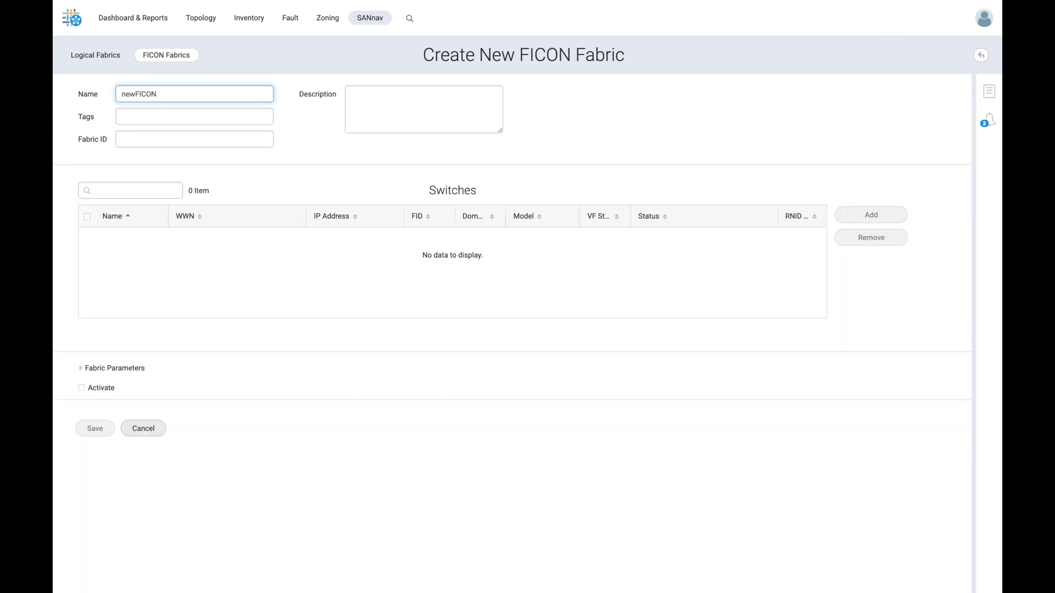
{"action": "type", "text": "101"}
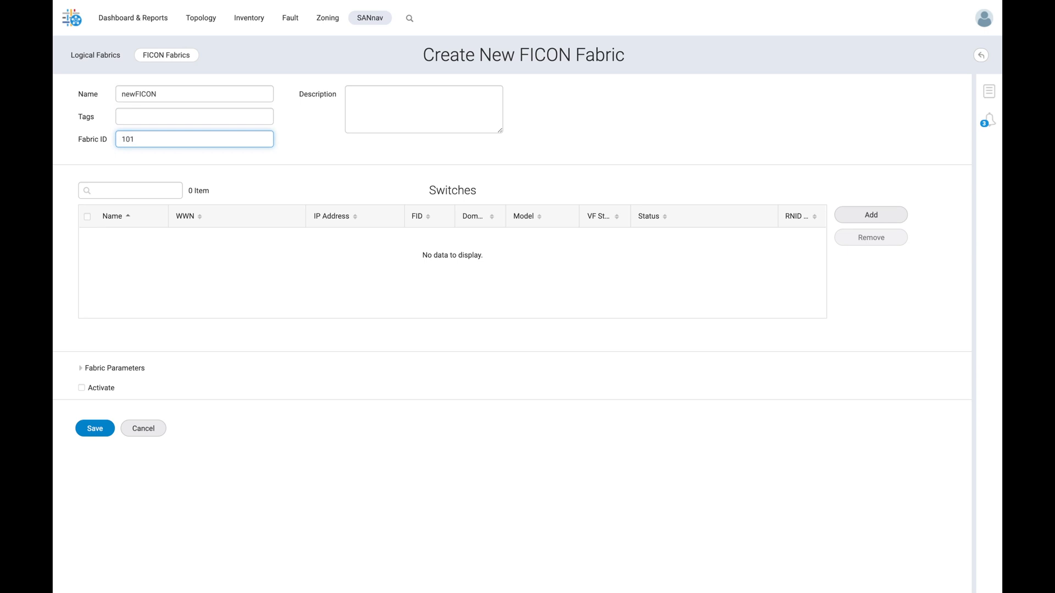
{"action": "type", "text": "FICON demo fabric"}
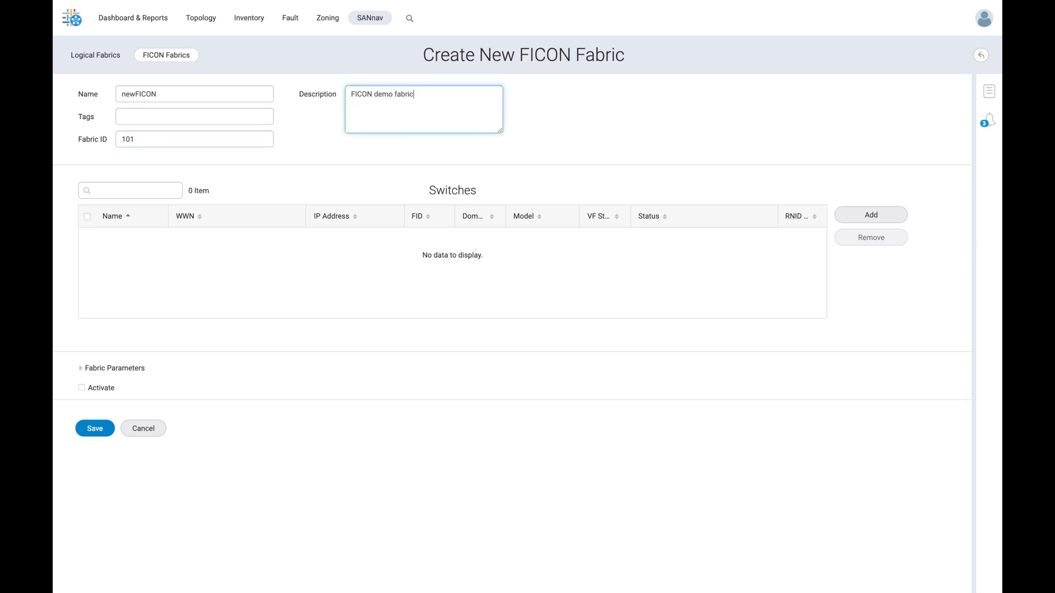
{"action": "mouse_move", "coordinate": [299, 135]}
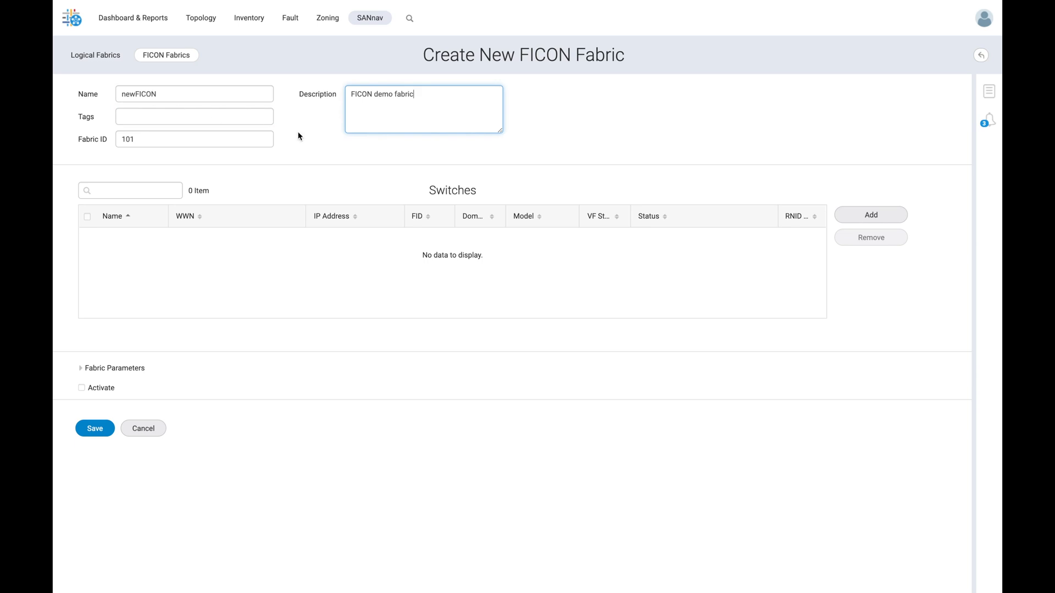
Add chassis Brocade_X7-8 with new logical switch name FICON_DemoSW101.
{"action": "left_click", "coordinate": [870, 215]}
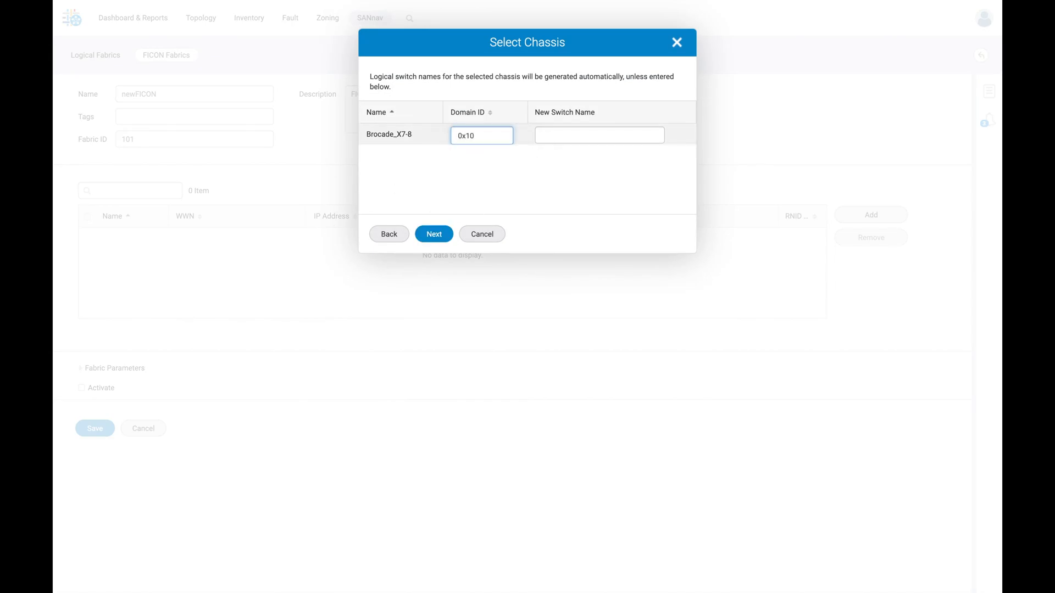
{"action": "type", "text": "FICON_DemoSW101"}
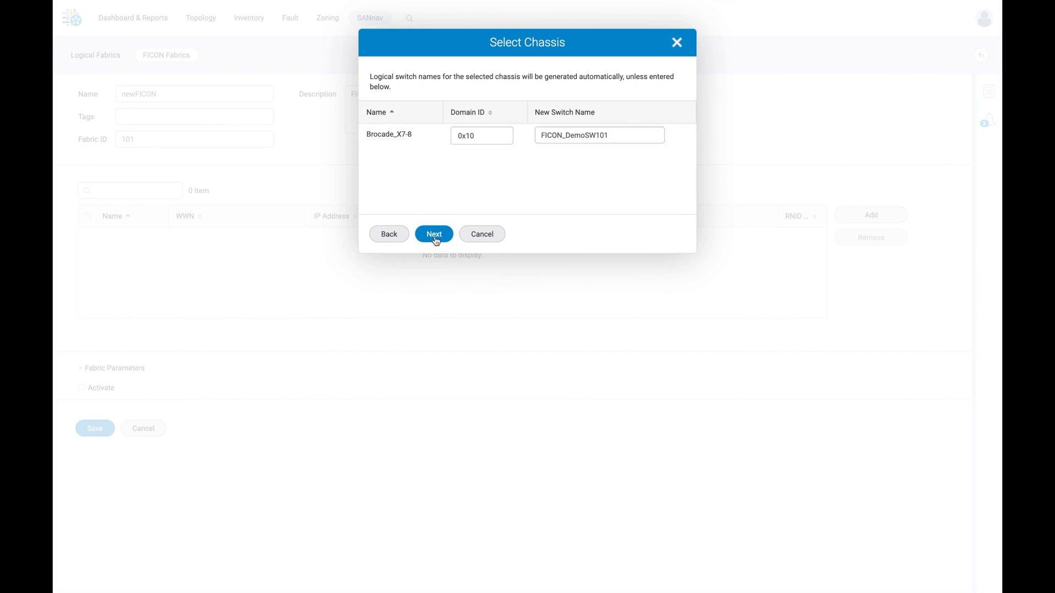
Search slot3 and move ports 1–3 into the selected ports list.
{"action": "left_click", "coordinate": [434, 234]}
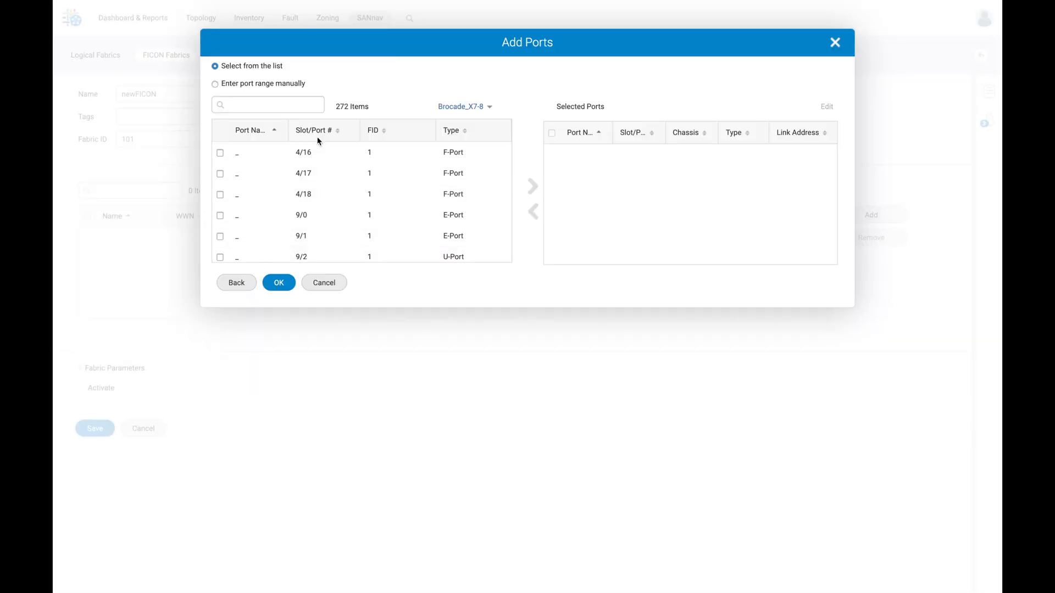
{"action": "type", "text": "s"}
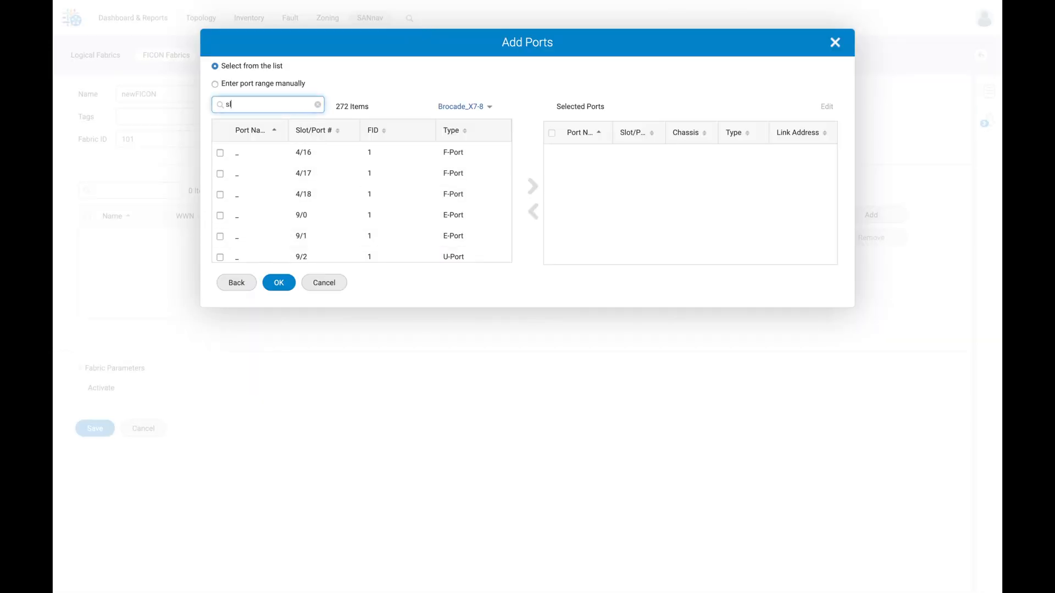
{"action": "type", "text": "lot3"}
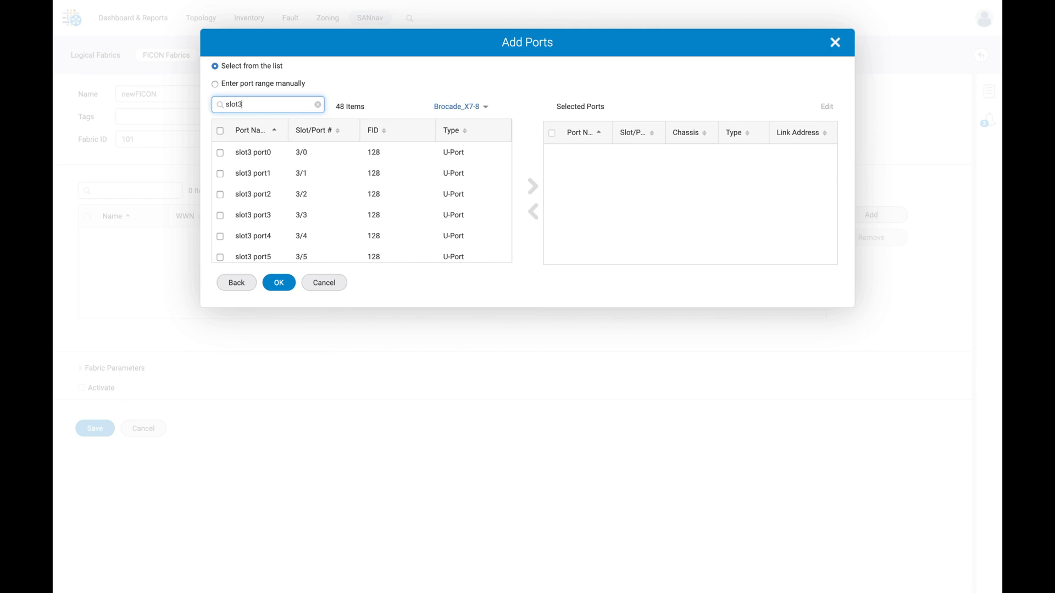
{"action": "left_click", "coordinate": [220, 173]}
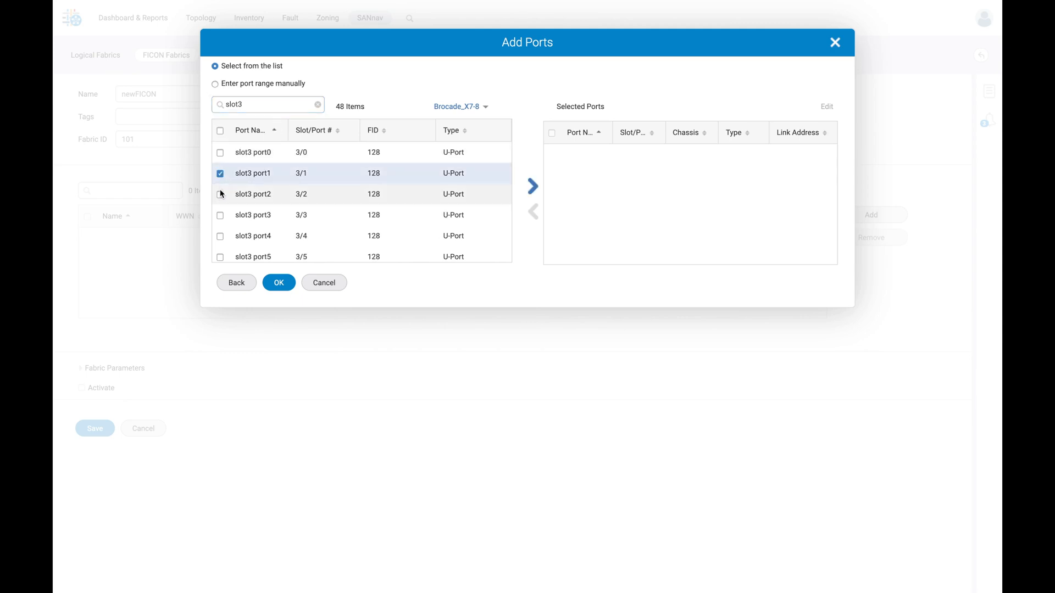
{"action": "left_click", "coordinate": [219, 214]}
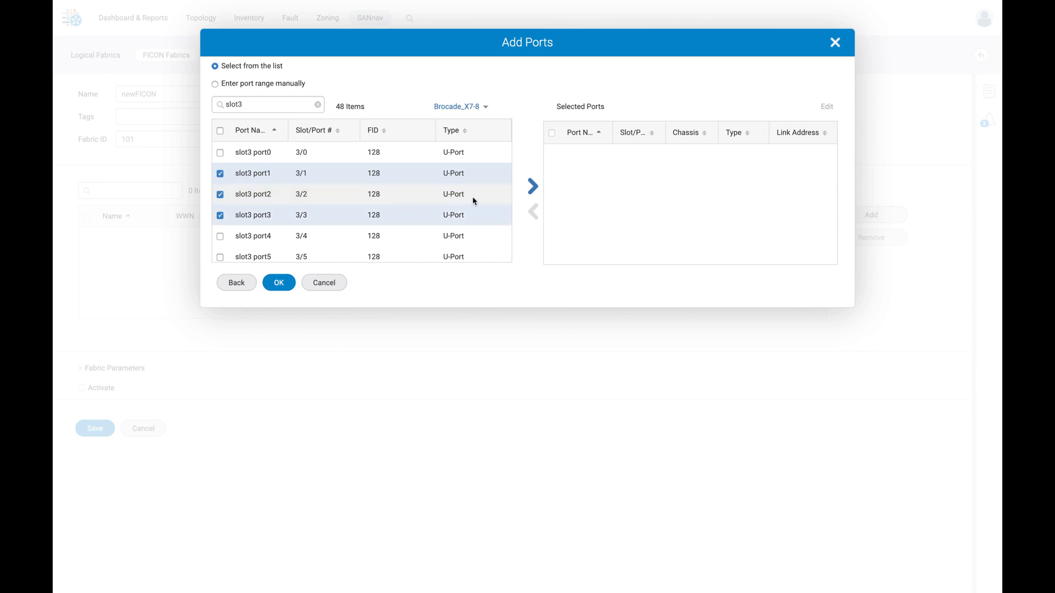
{"action": "left_click", "coordinate": [532, 186]}
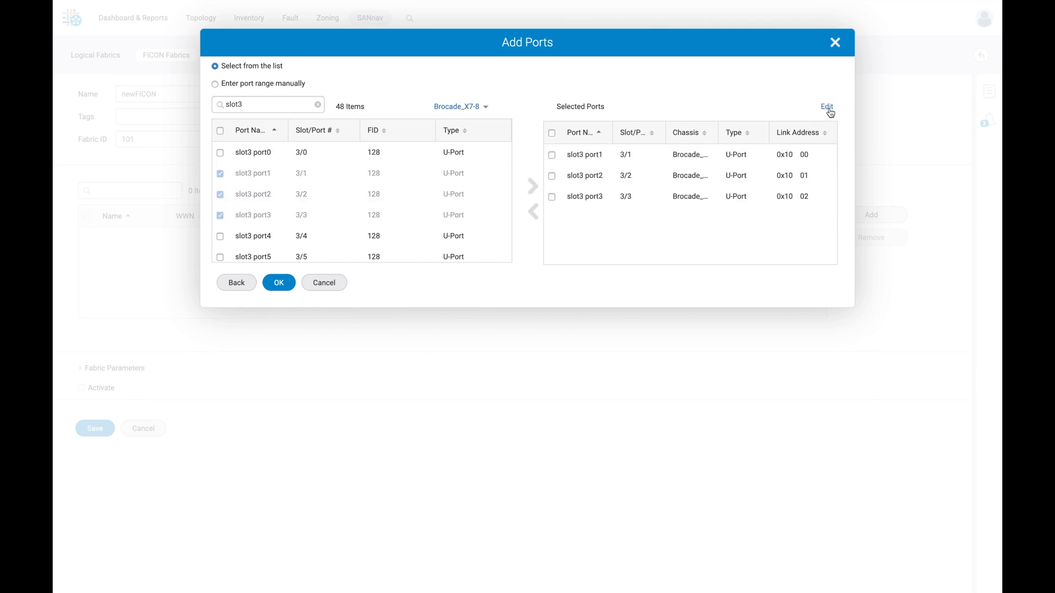
Set the slot3 ports' link addresses to 0x10 A0, B0 and C0.
{"action": "left_click", "coordinate": [826, 106]}
{"action": "type", "text": "B"}
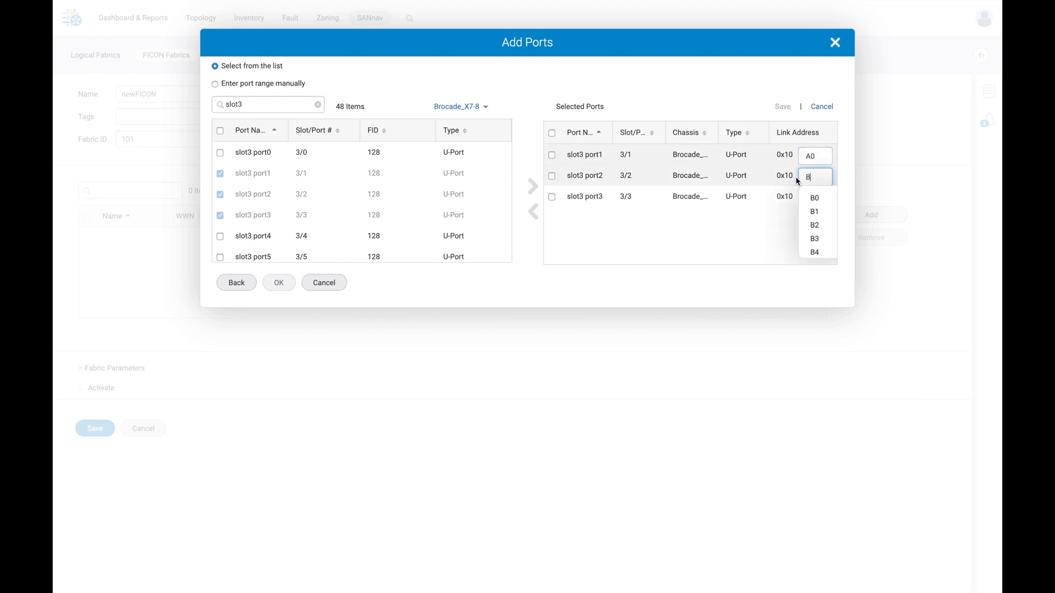
{"action": "left_click", "coordinate": [814, 198]}
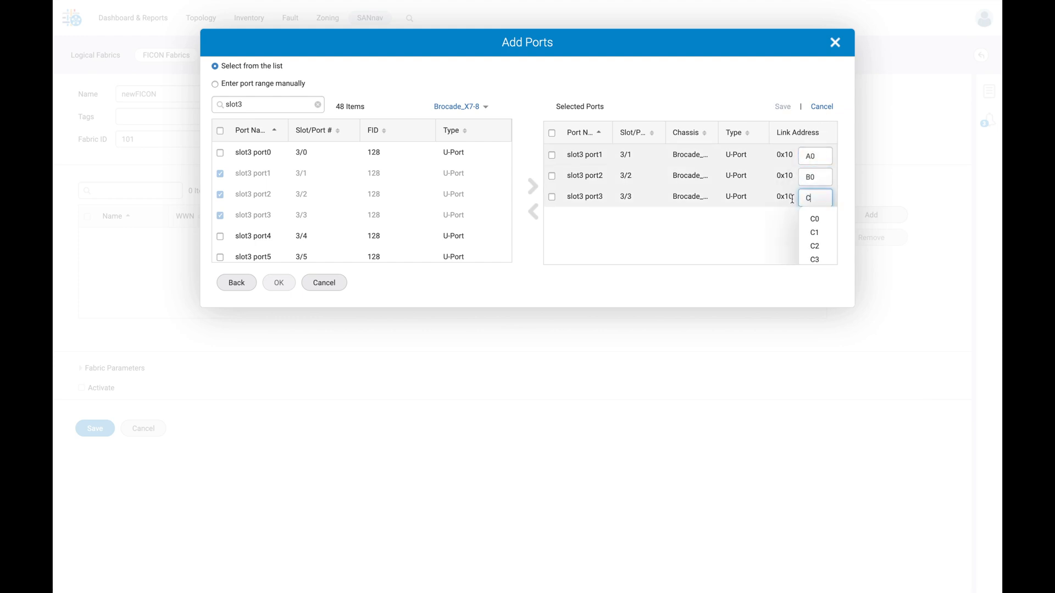
{"action": "left_click", "coordinate": [815, 219]}
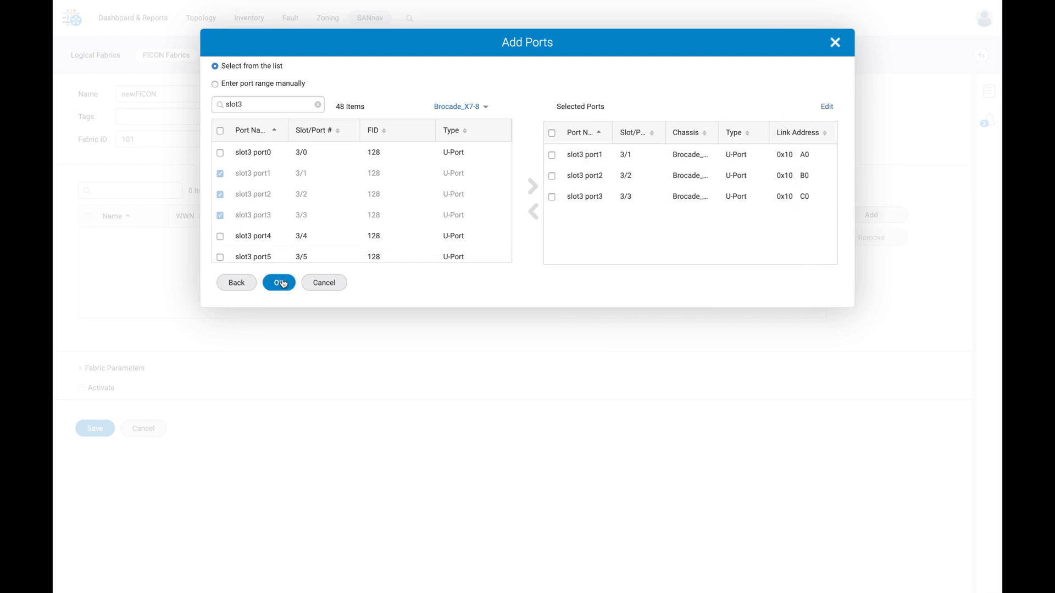
Confirm the ports, check Activate and save the newFICON fabric.
{"action": "left_click", "coordinate": [278, 282]}
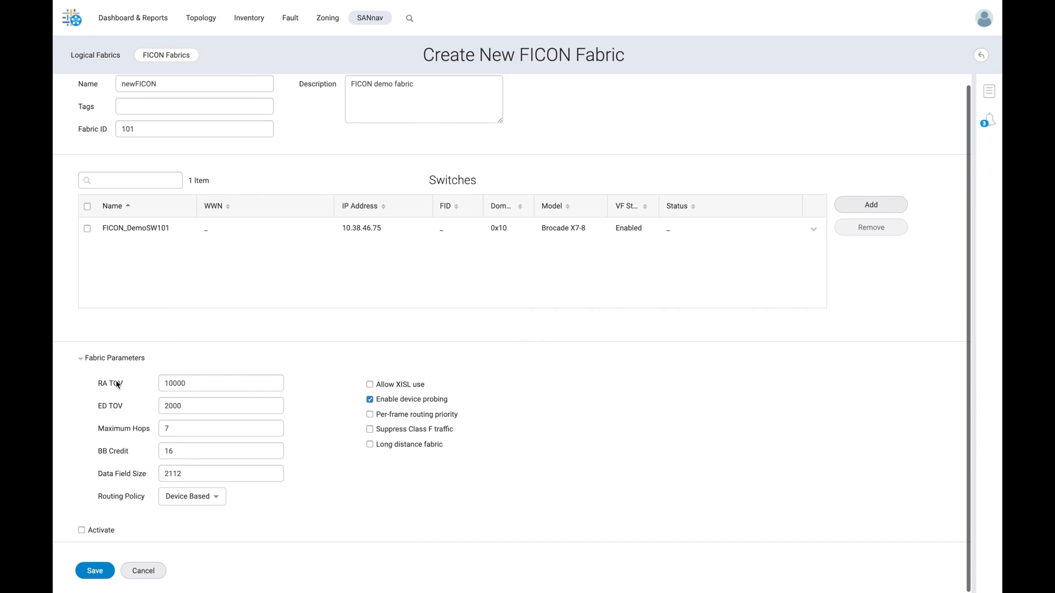
{"action": "left_click", "coordinate": [81, 530]}
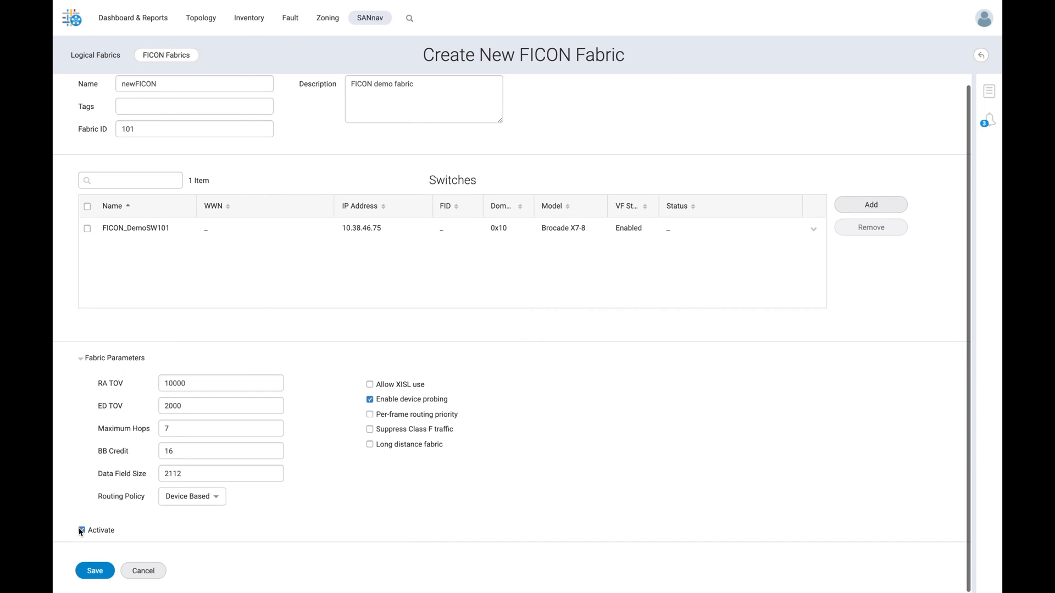
{"action": "left_click", "coordinate": [82, 531]}
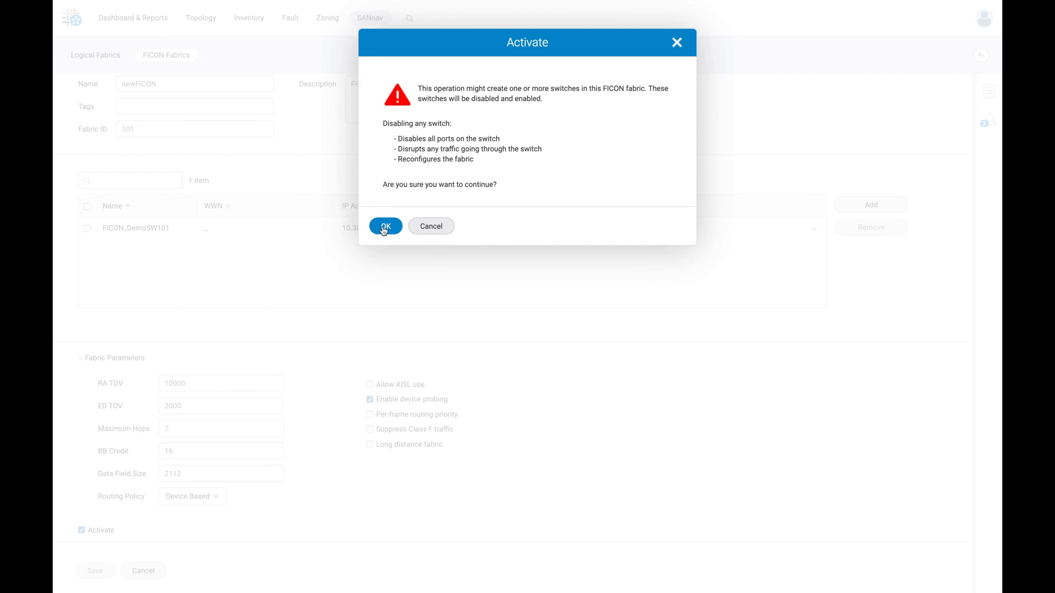
Accept the activation warning and close the Save results summary.
{"action": "left_click", "coordinate": [384, 225]}
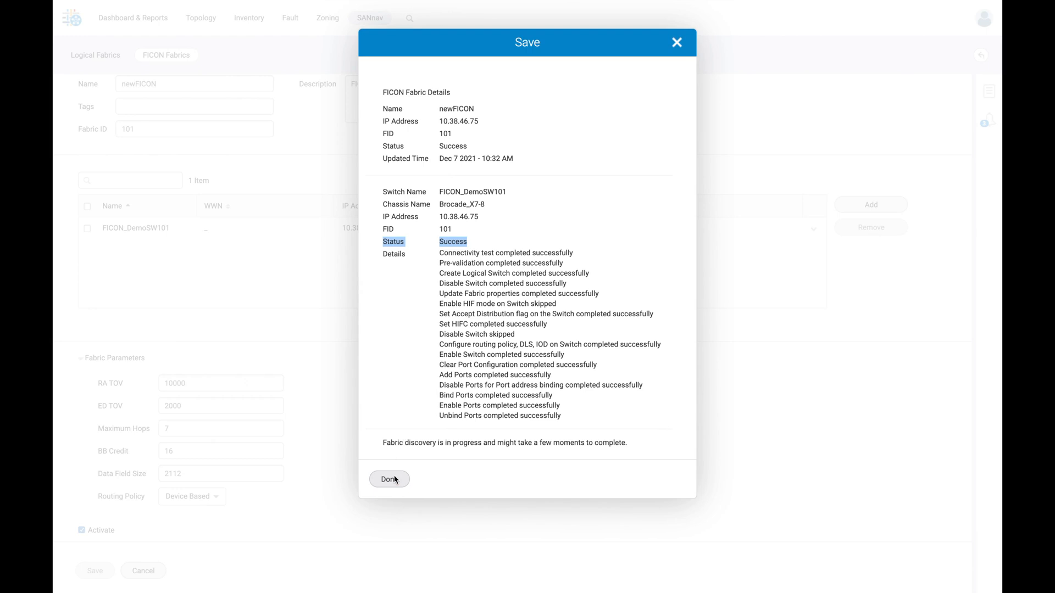
{"action": "left_click", "coordinate": [389, 480]}
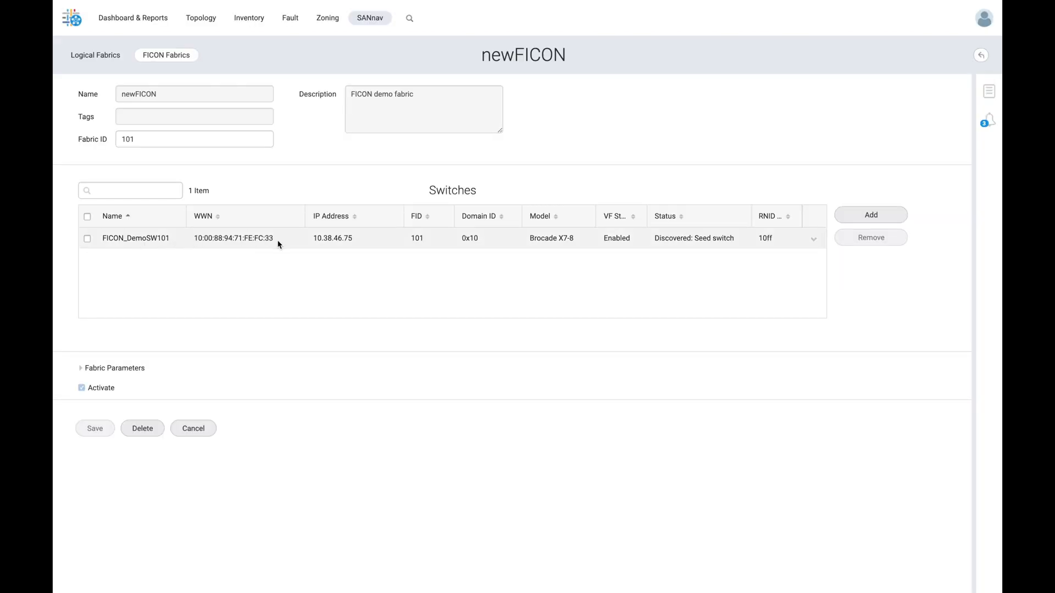
{"action": "mouse_move", "coordinate": [424, 242]}
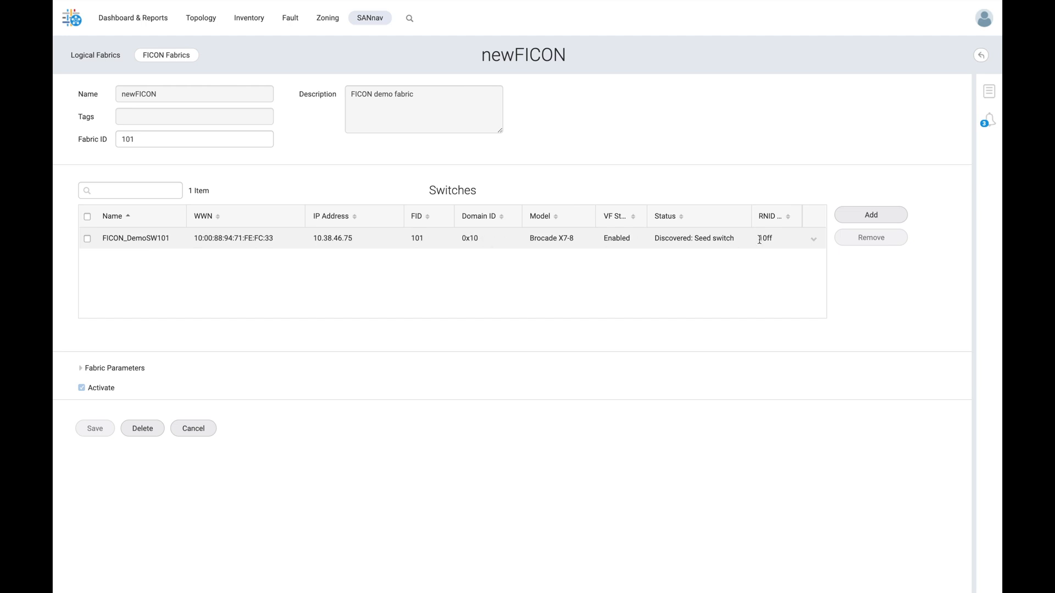
{"action": "mouse_move", "coordinate": [776, 243]}
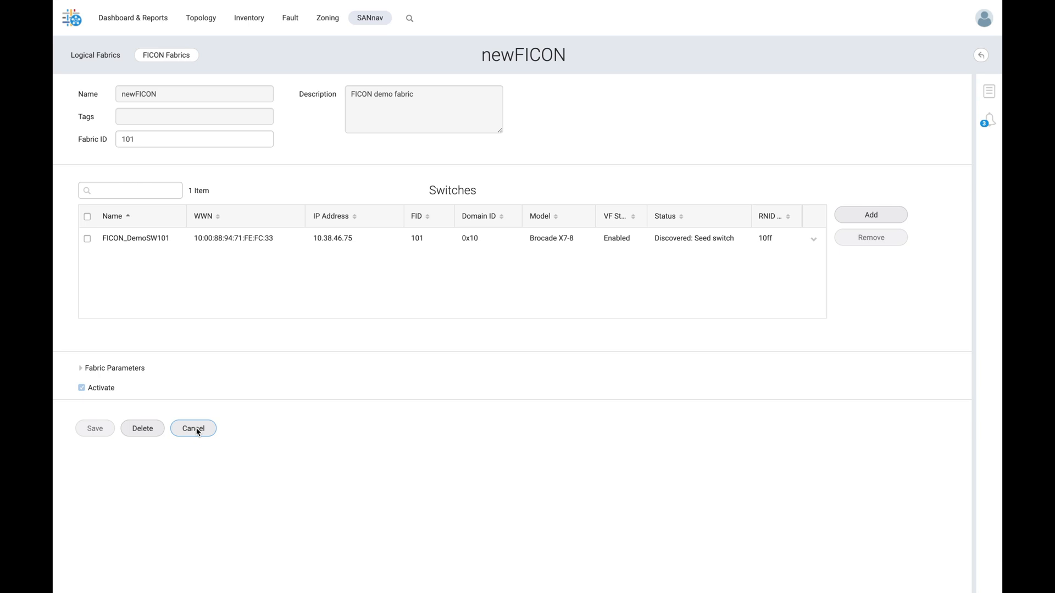
Return to the FICON Fabrics list and open the Dashboard & Reports Health Summary.
{"action": "left_click", "coordinate": [193, 429]}
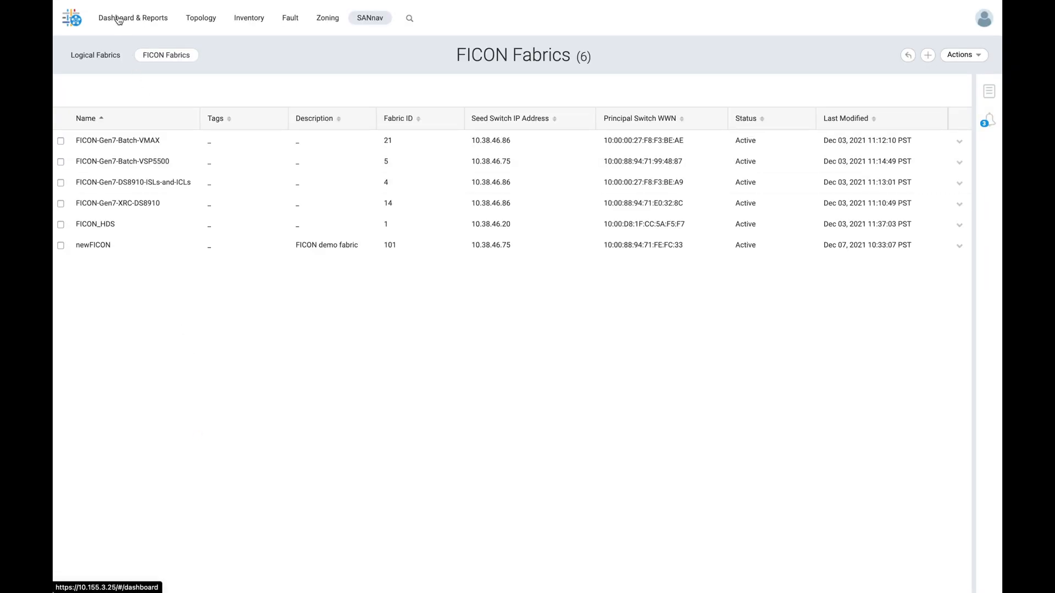
{"action": "left_click", "coordinate": [132, 17]}
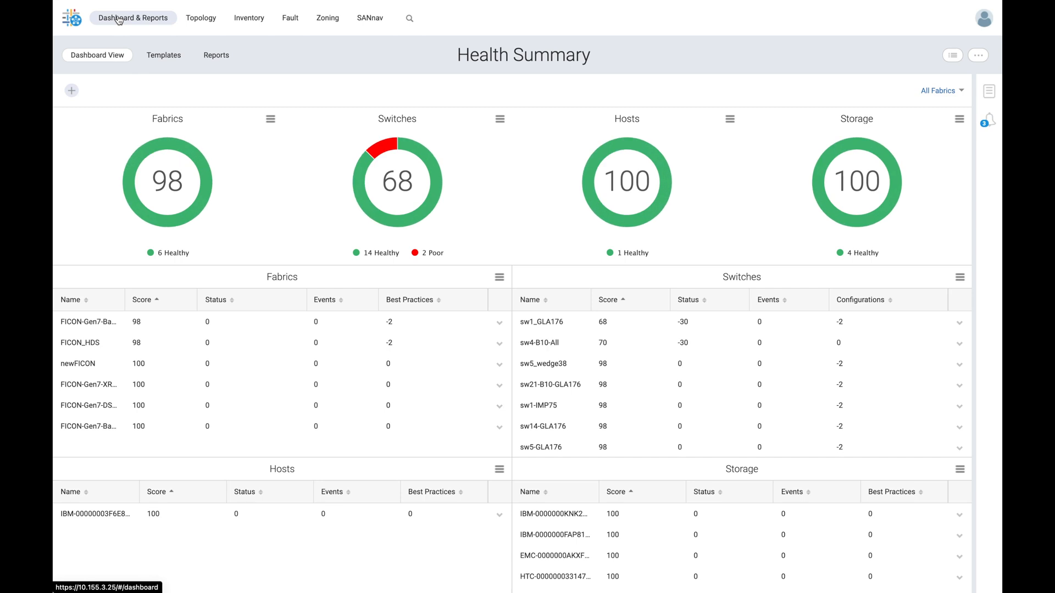